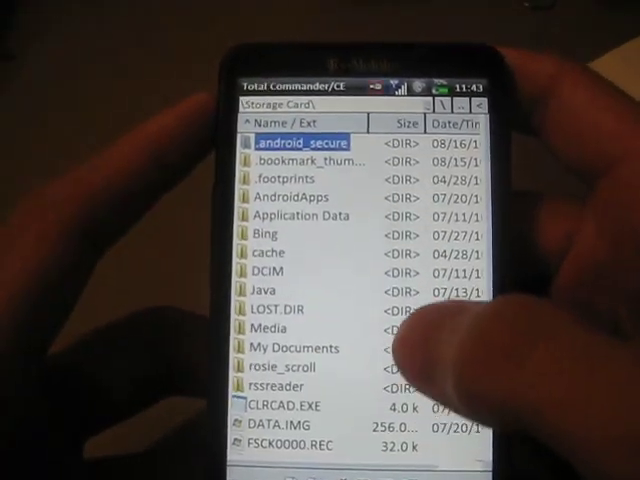
scroll("down", 3)
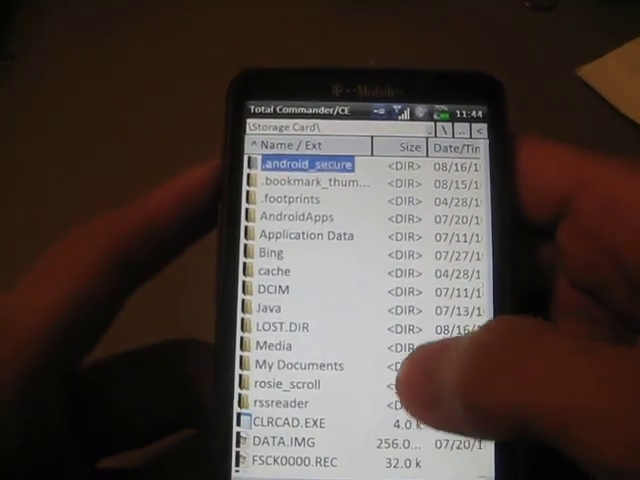
scroll("down", 3)
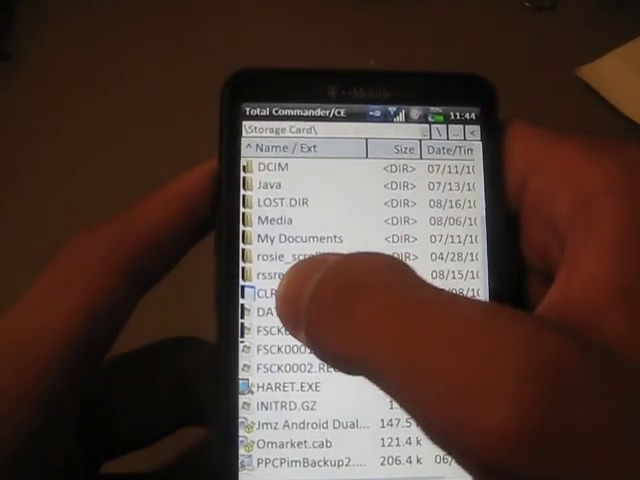